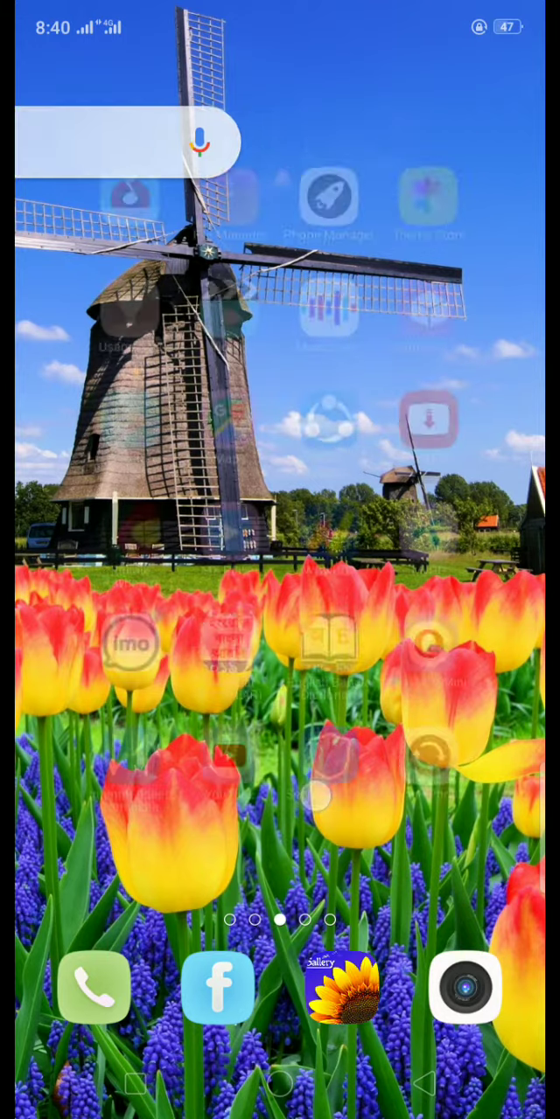
Step: Swipe across home screen pages to reach the Messages app icon
{"action": "scroll", "scroll_direction": "left", "scroll_amount": 3}
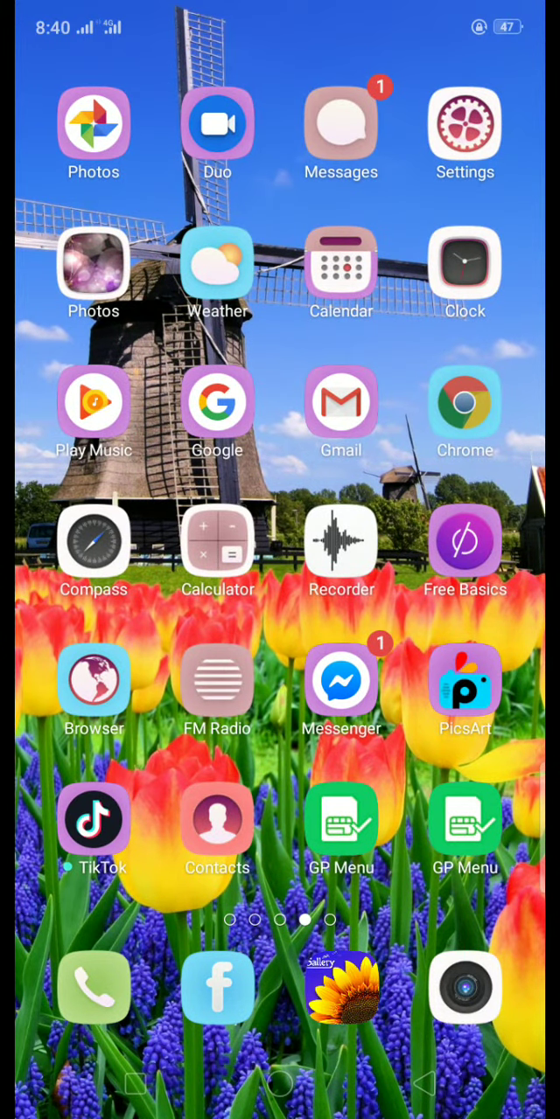
{"action": "scroll", "scroll_direction": "left", "scroll_amount": 3}
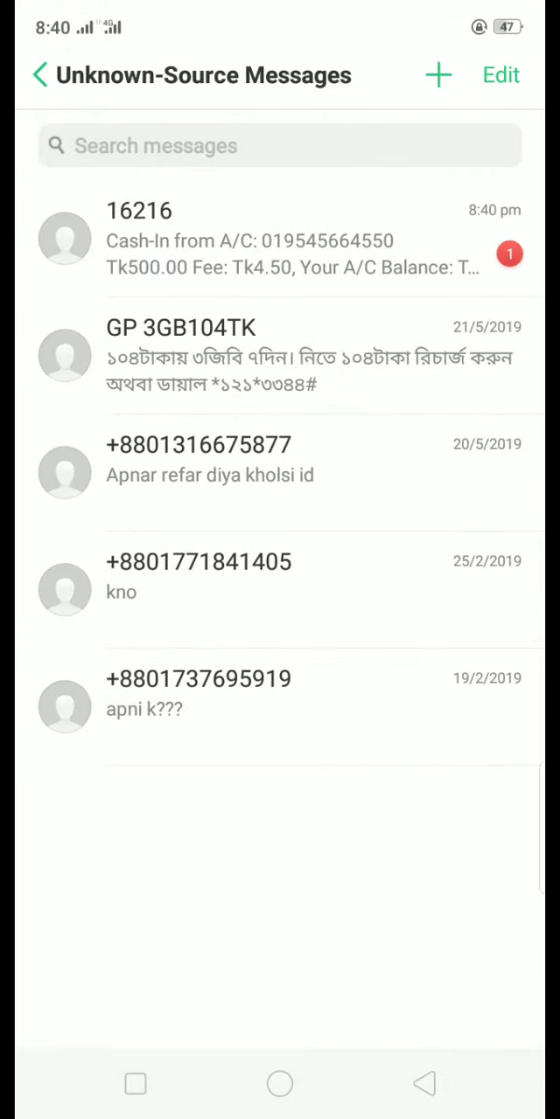
Step: Read the Tk500.00 cash-in SMS in the 16216 thread, then return to the home screen
{"action": "left_click", "coordinate": [280, 241]}
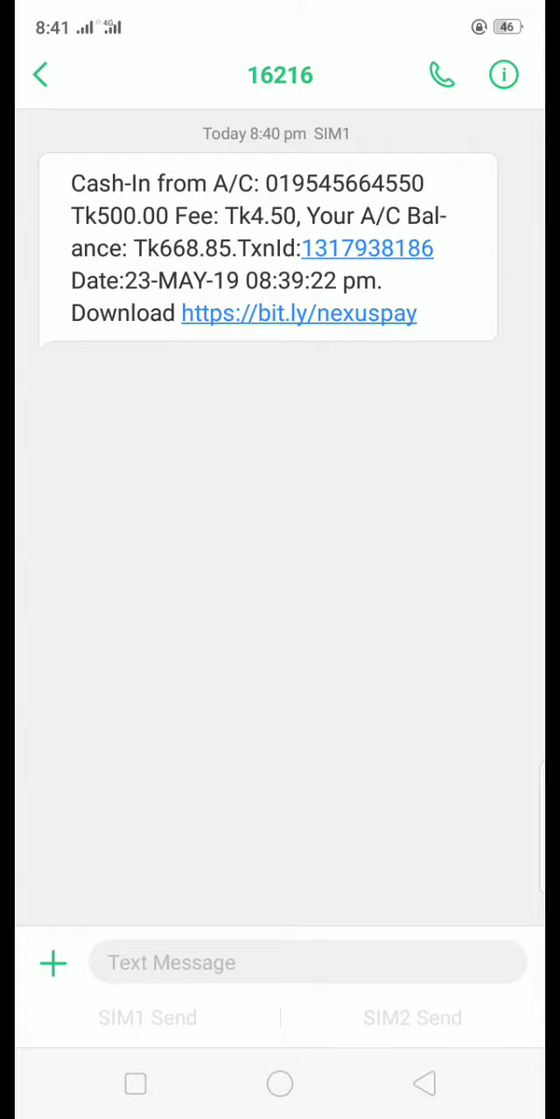
{"action": "left_click", "coordinate": [42, 75]}
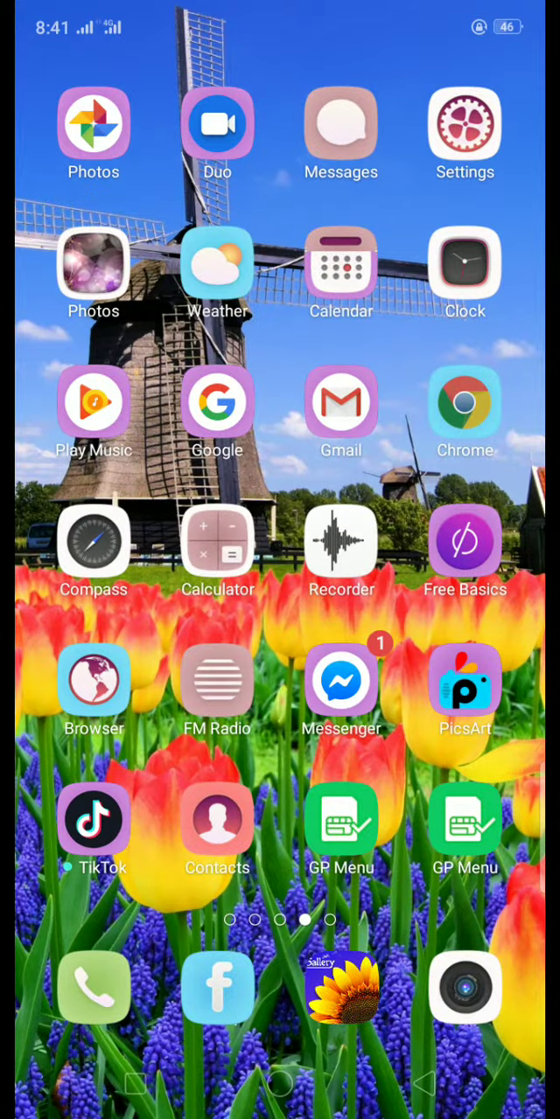
Step: Launch Gallery and scroll the album list toward the Screenshots album
{"action": "left_click", "coordinate": [342, 988]}
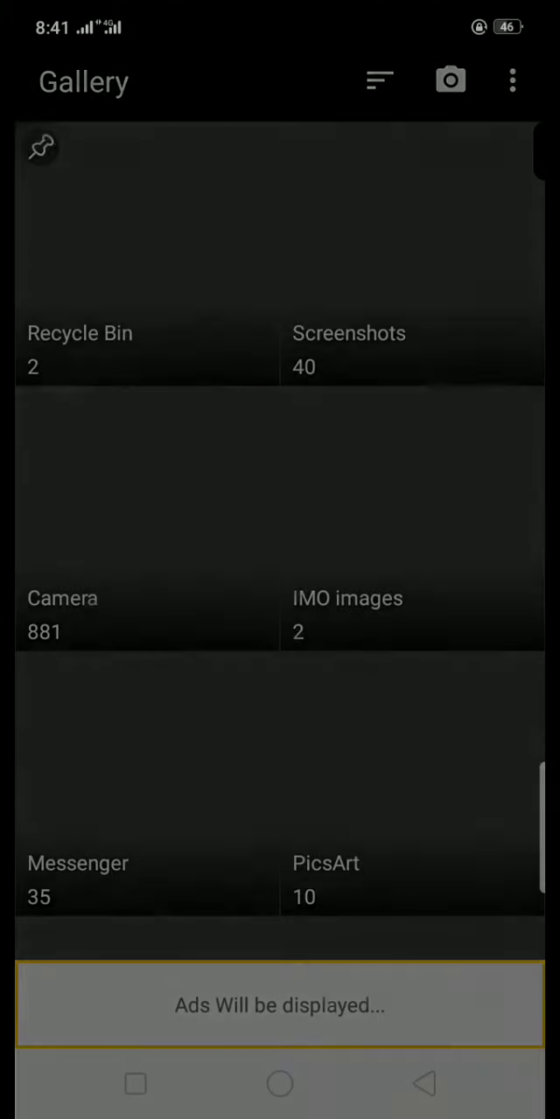
{"action": "scroll", "scroll_direction": "up", "scroll_amount": 3}
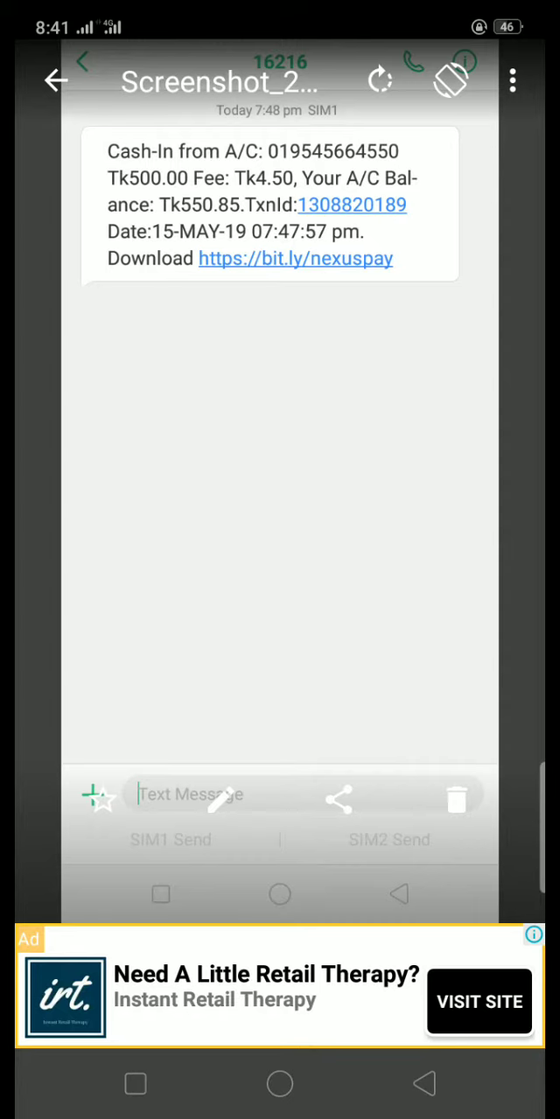
Step: View the bKash/Rocket wallet payout screenshot from the Screenshots grid, dismissing the ad video, then return to the grid
{"action": "left_click", "coordinate": [56, 80]}
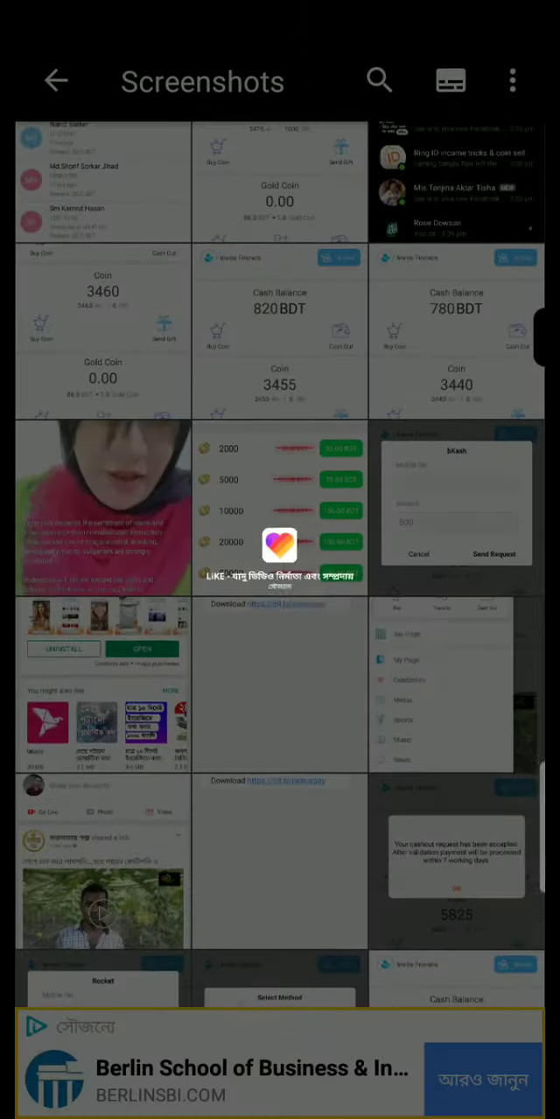
{"action": "left_click", "coordinate": [280, 1075]}
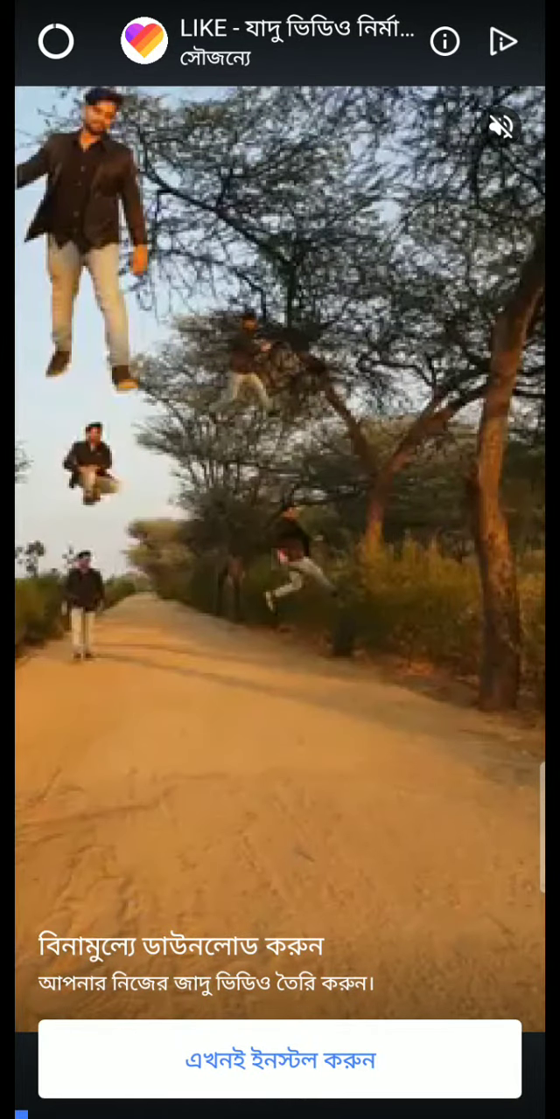
{"action": "left_click", "coordinate": [280, 560]}
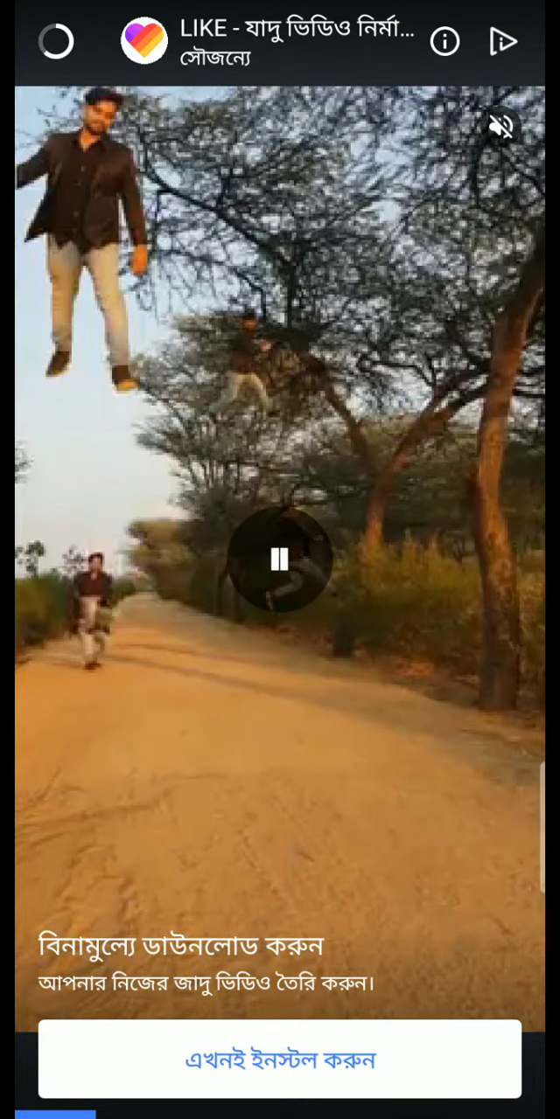
{"action": "left_click", "coordinate": [280, 560]}
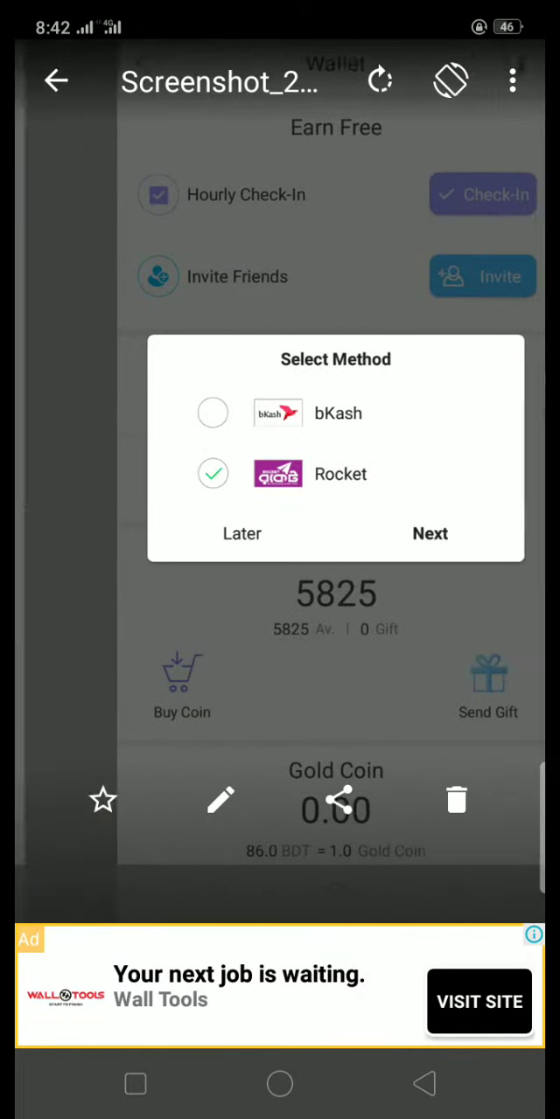
{"action": "left_click", "coordinate": [56, 81]}
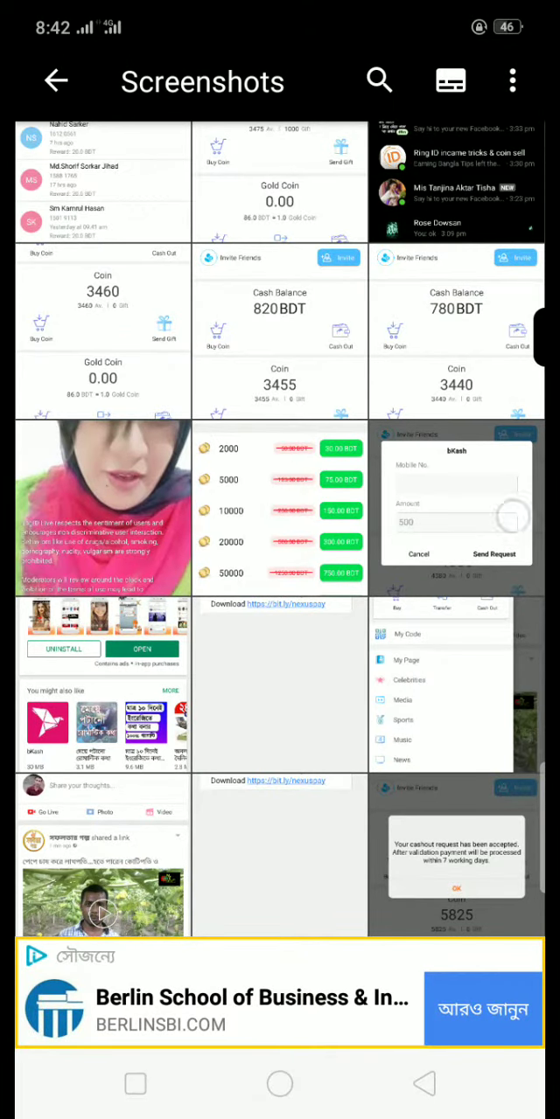